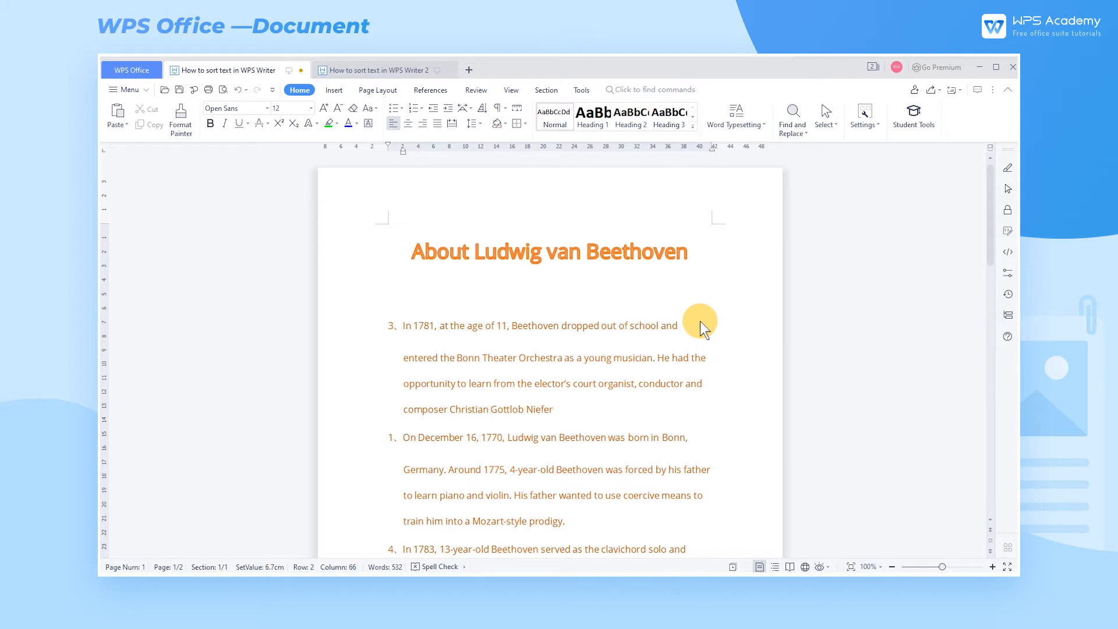
mouse_move(762, 356)
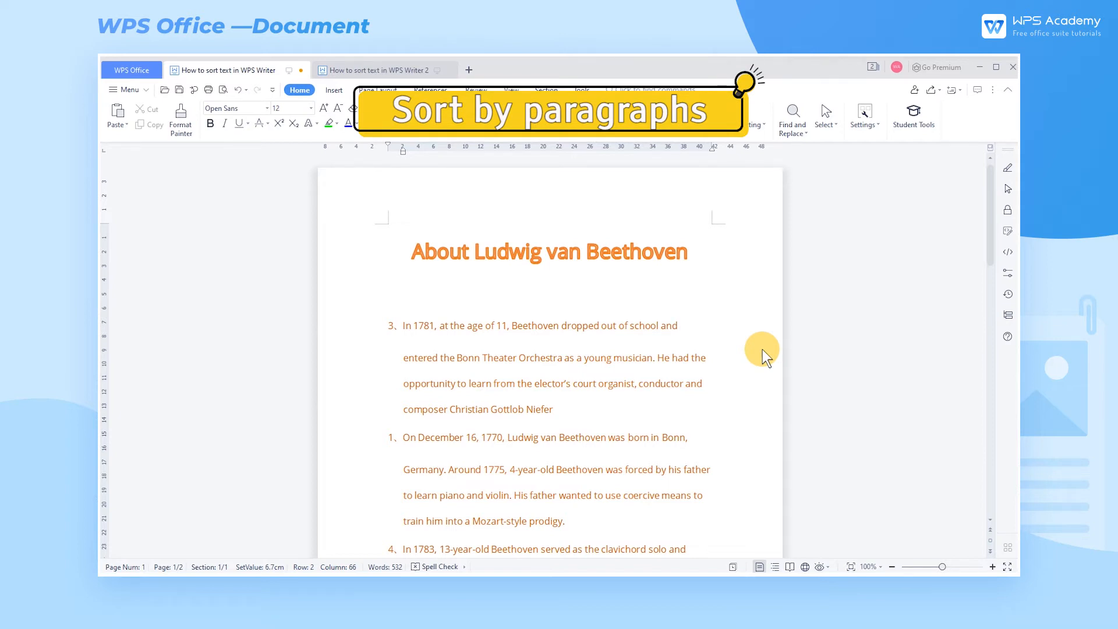
Scroll through the Beethoven heading and numbered paragraphs to cover the whole section.
scroll(down, 3)
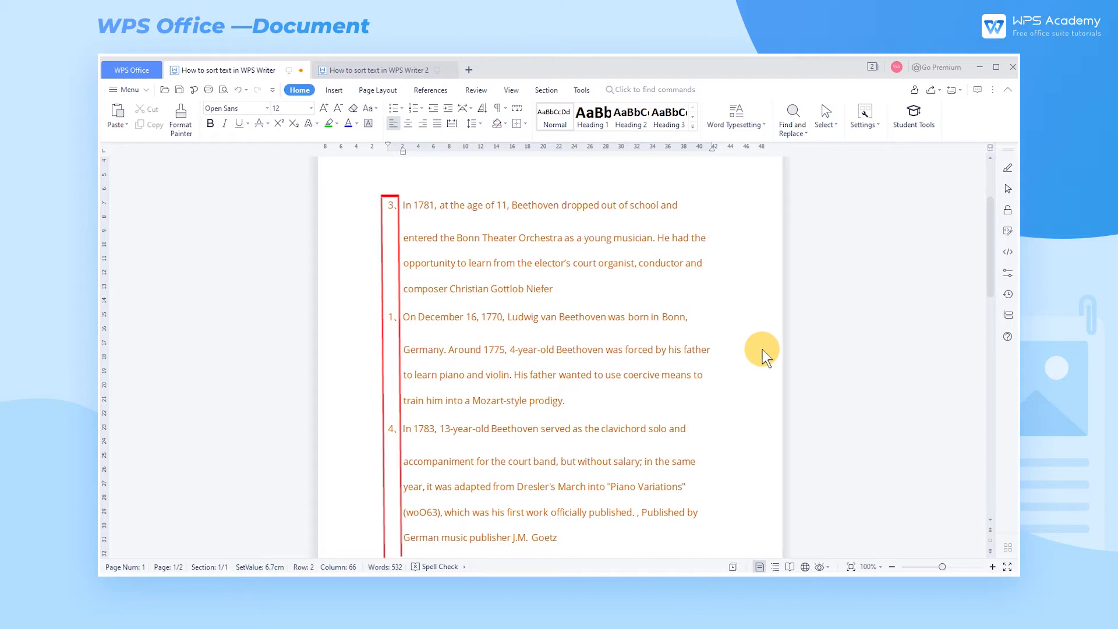
scroll(down, 3)
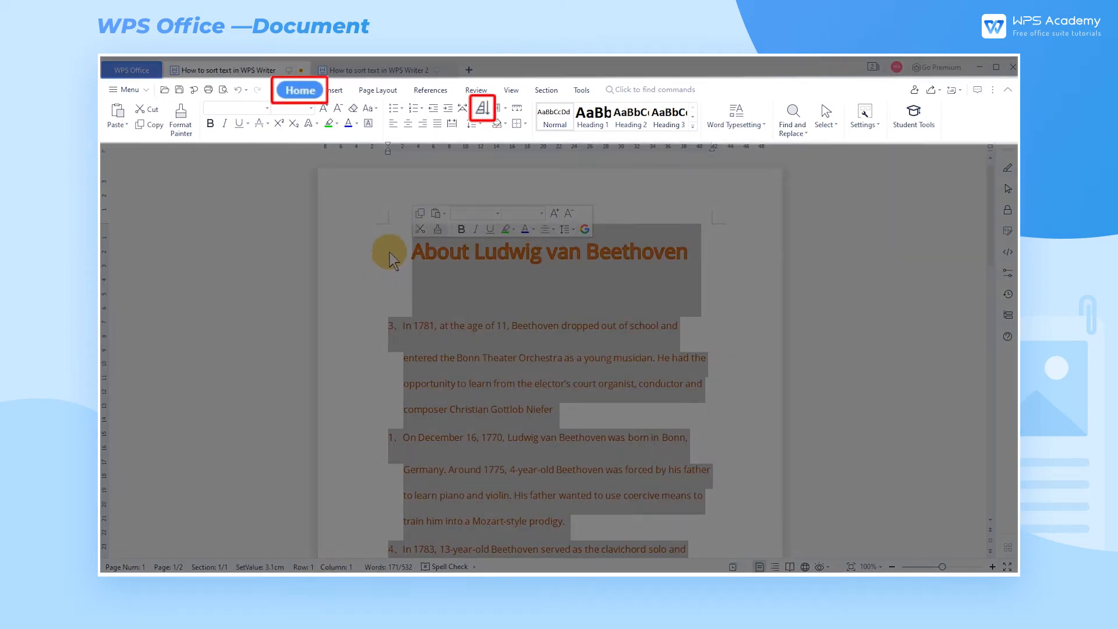
Sort the Beethoven paragraphs as numbers, ascending, keeping the heading as a header row.
click(480, 108)
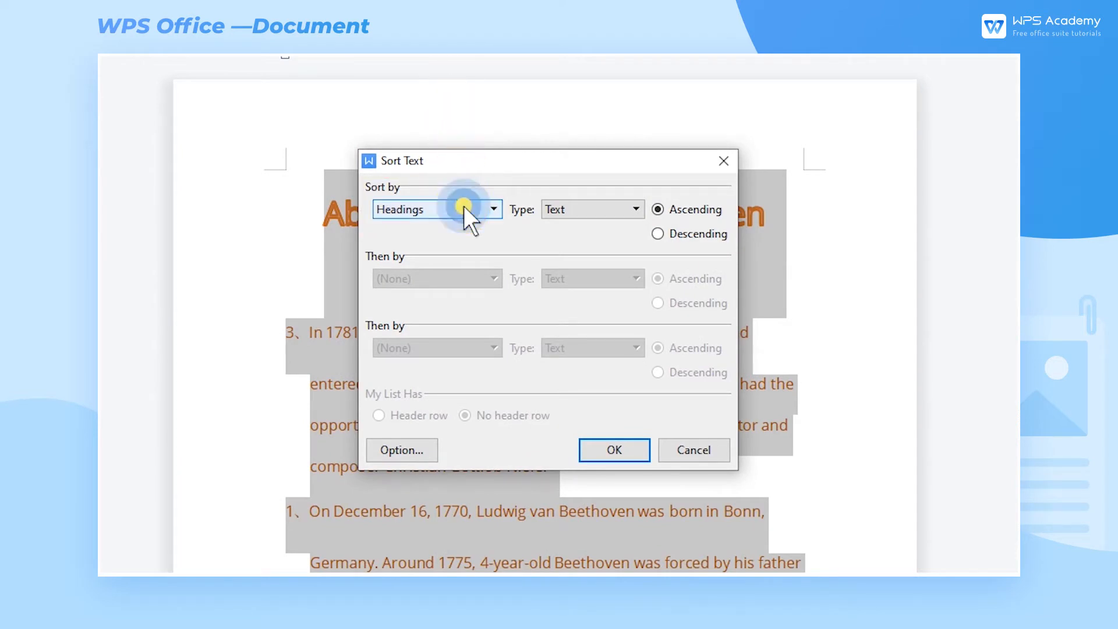
click(490, 209)
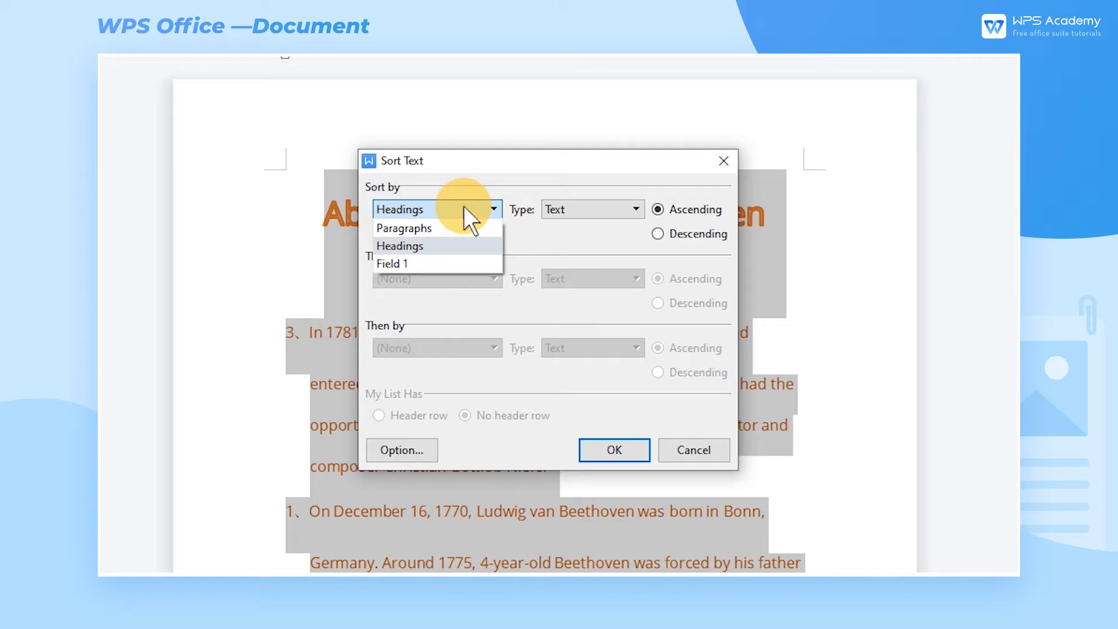
click(404, 227)
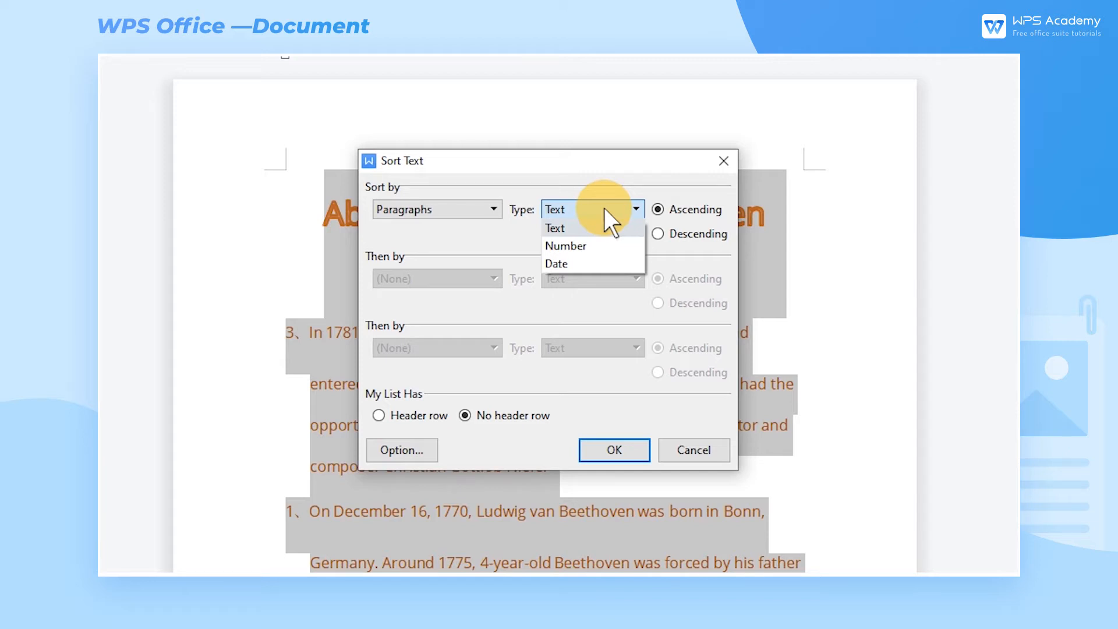
click(566, 245)
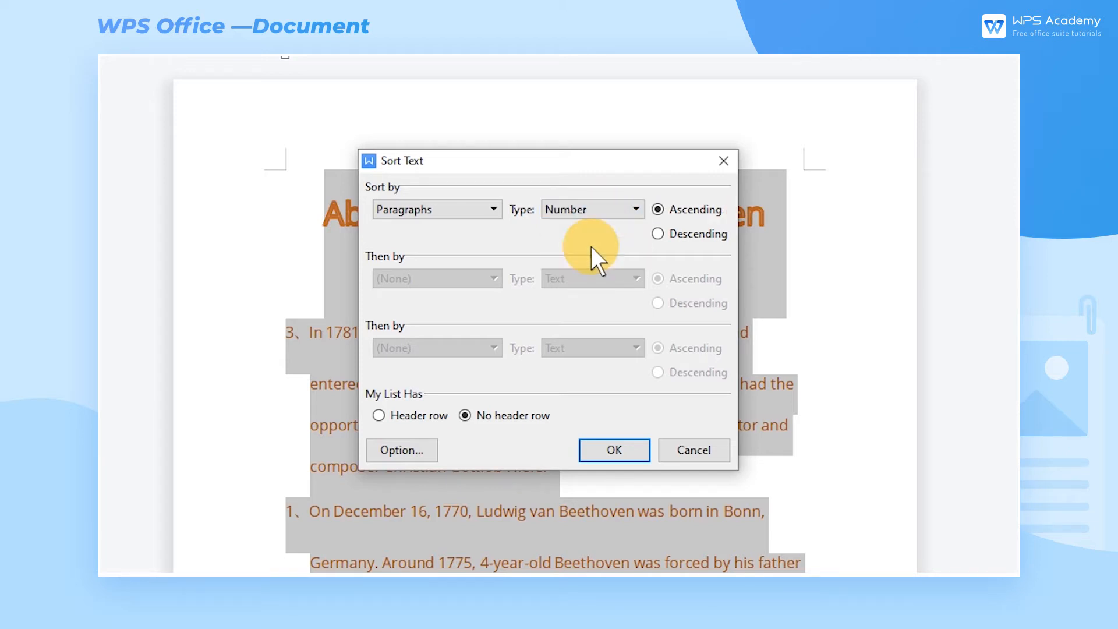
mouse_move(524, 318)
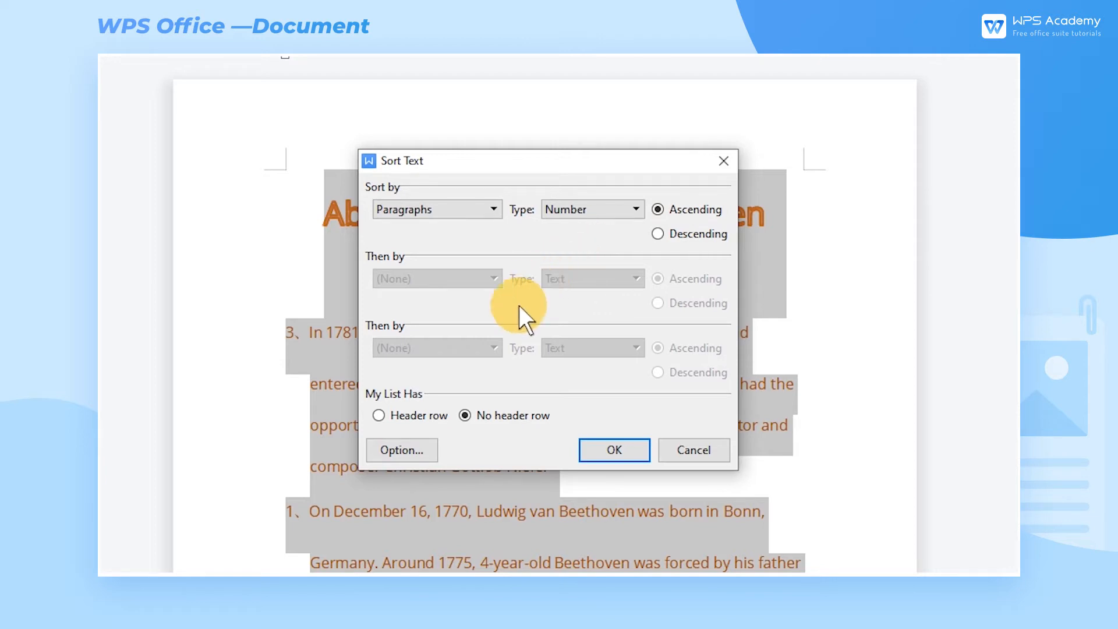
mouse_move(477, 388)
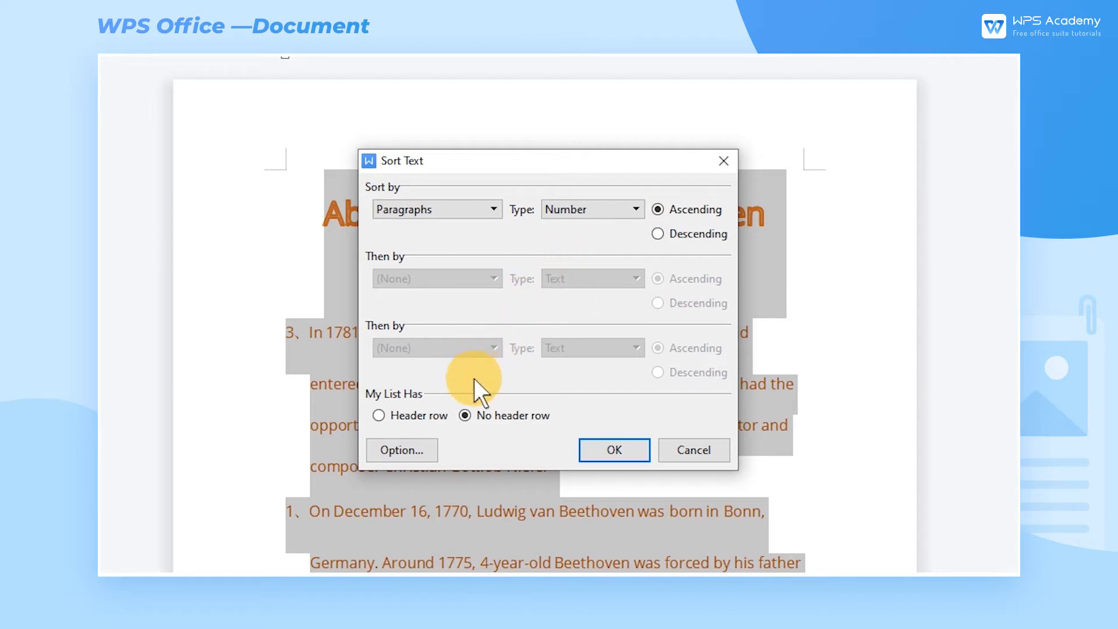
click(378, 416)
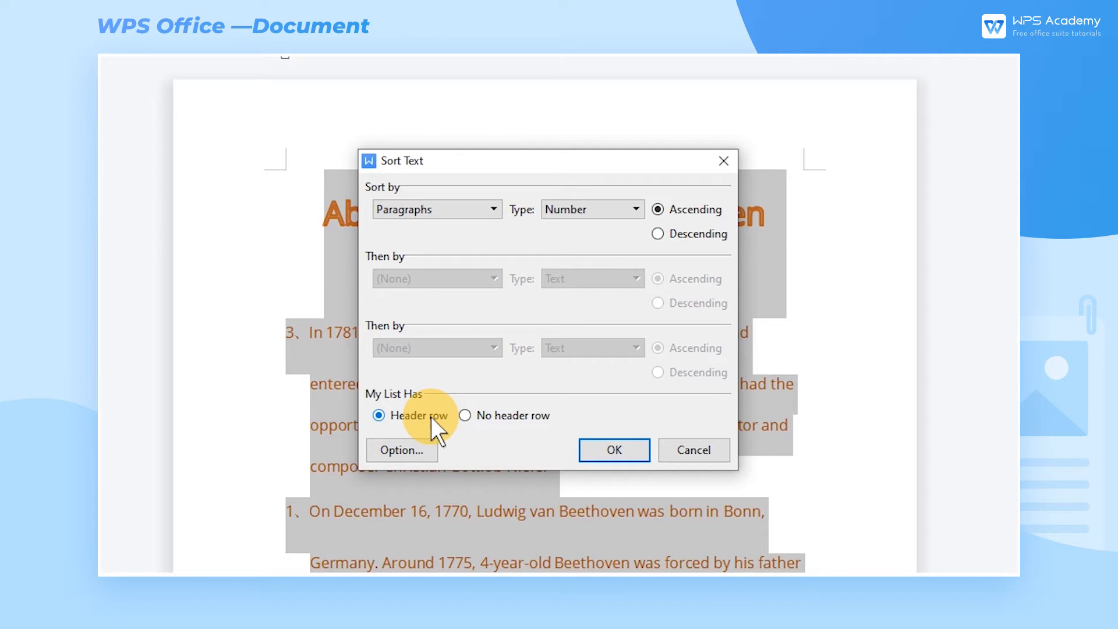
mouse_move(629, 416)
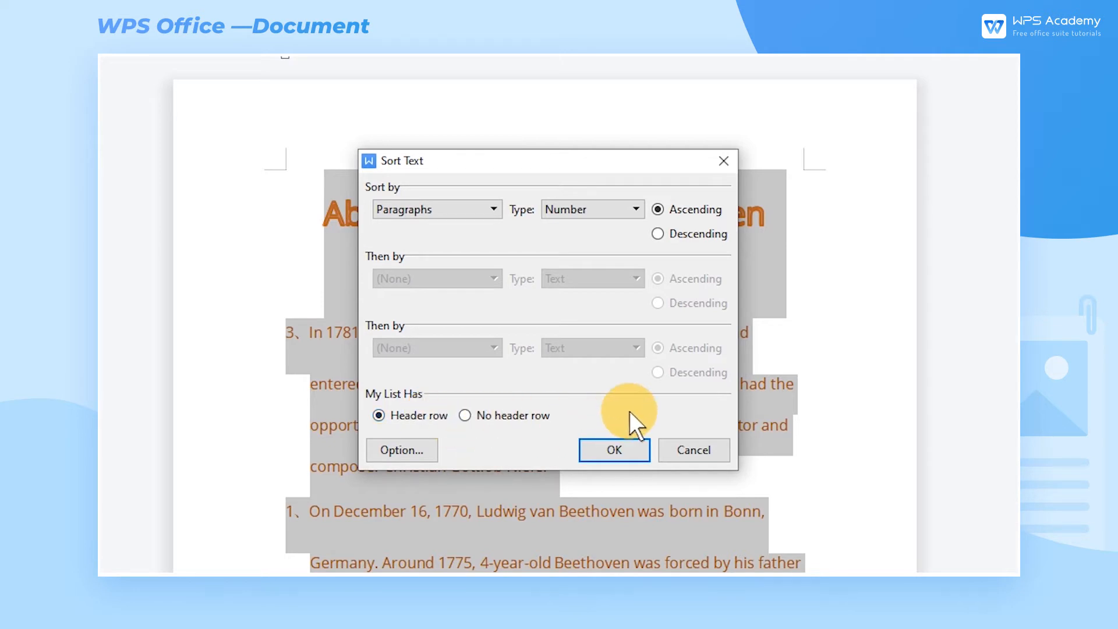
mouse_move(612, 428)
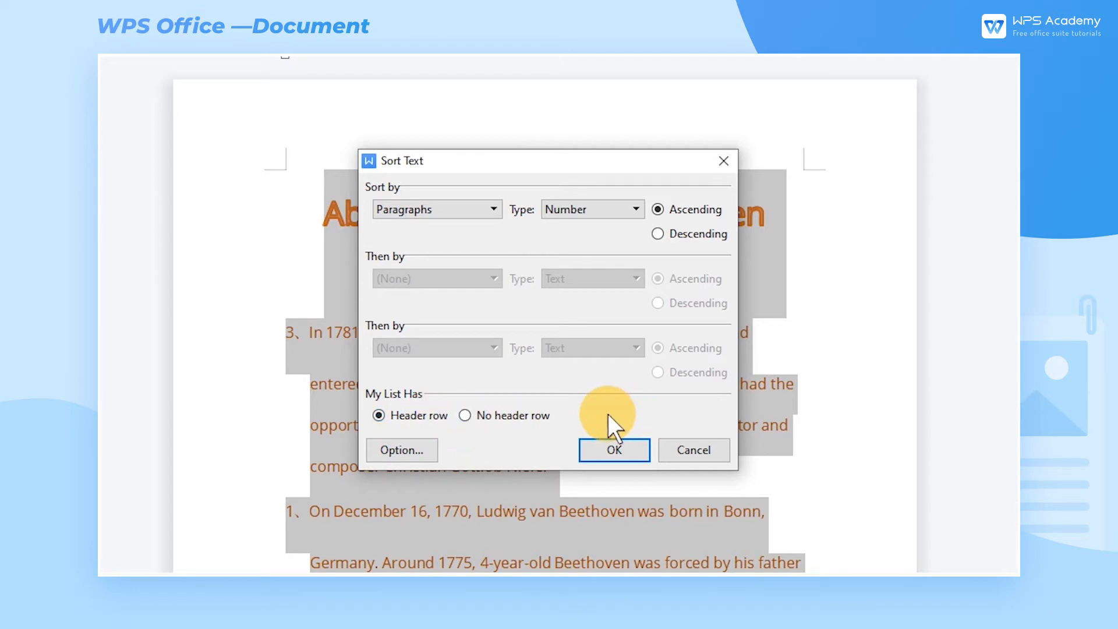
click(613, 450)
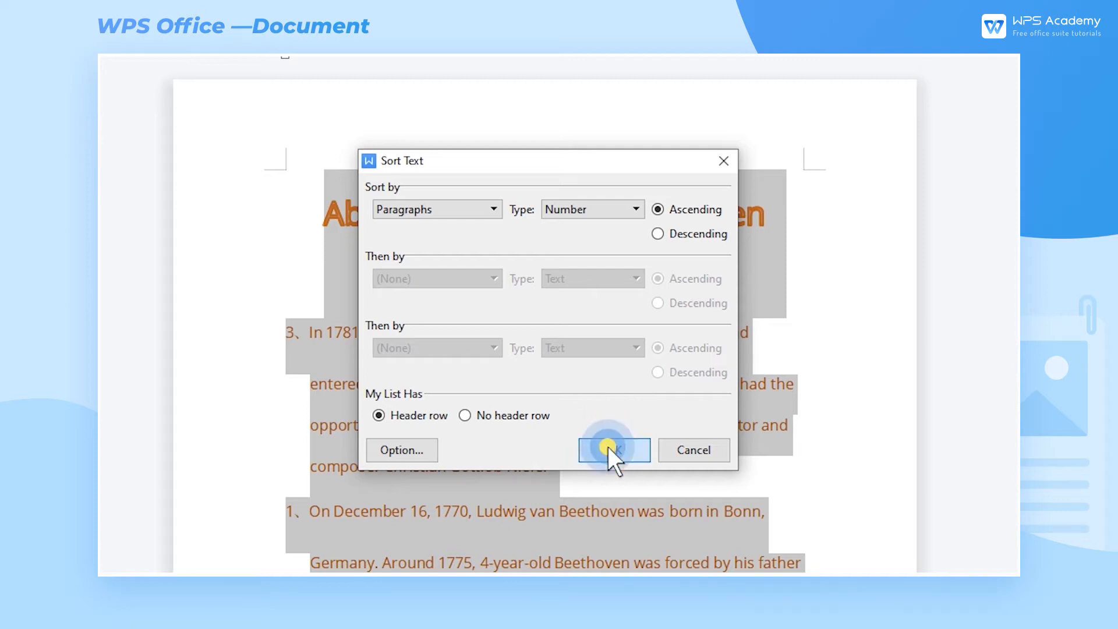
click(612, 450)
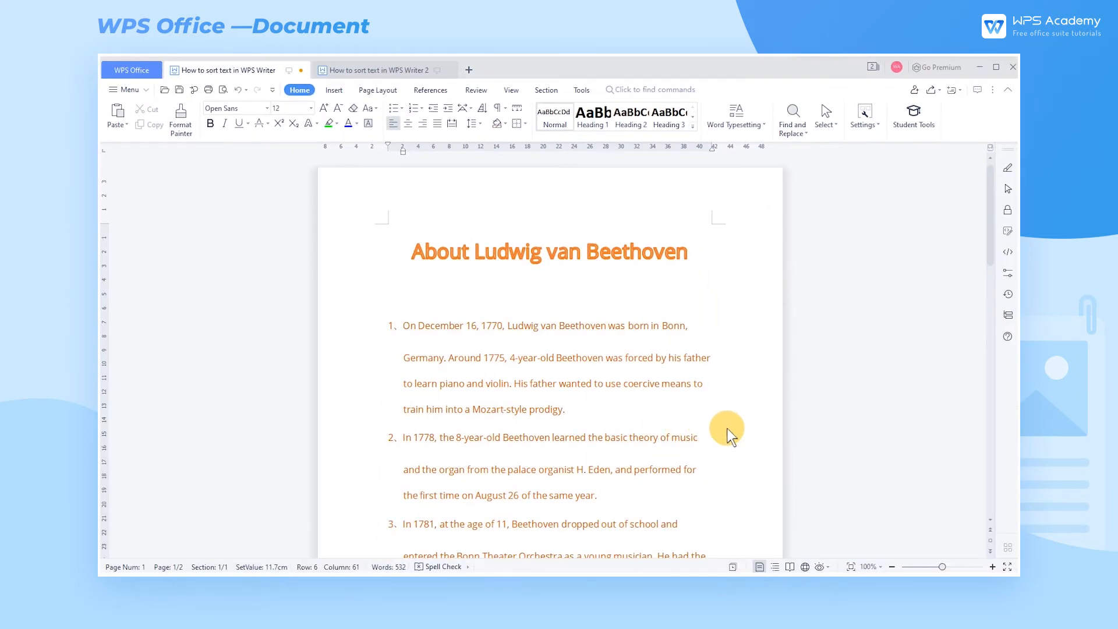
Scroll down to the page 2 fables, such as The farmer and the snake and Fox and grapes.
scroll(down, 3)
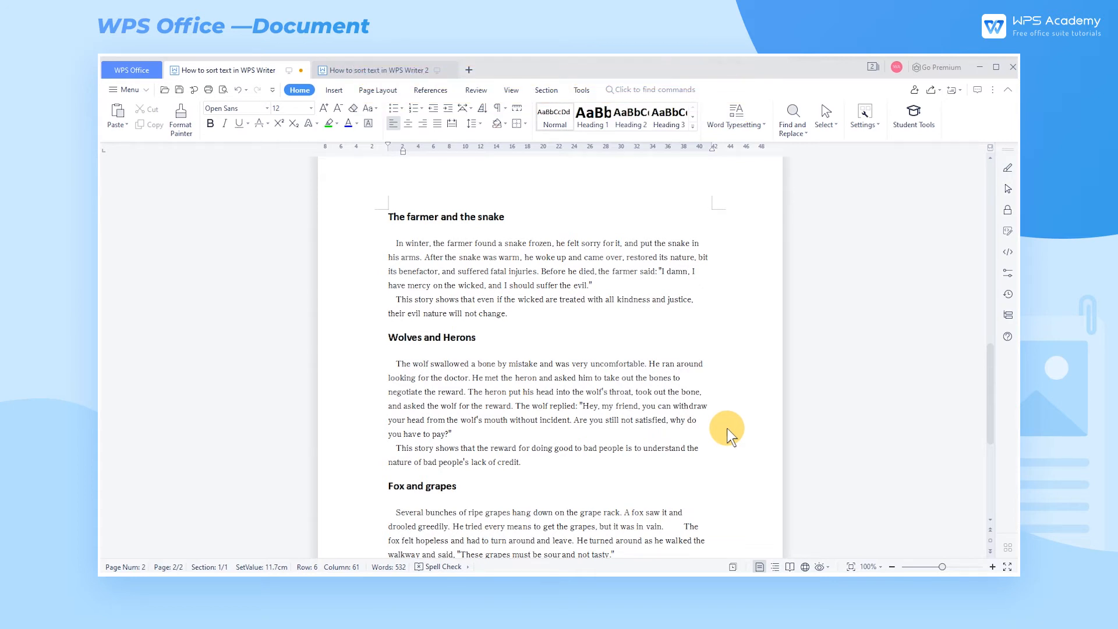
mouse_move(384, 225)
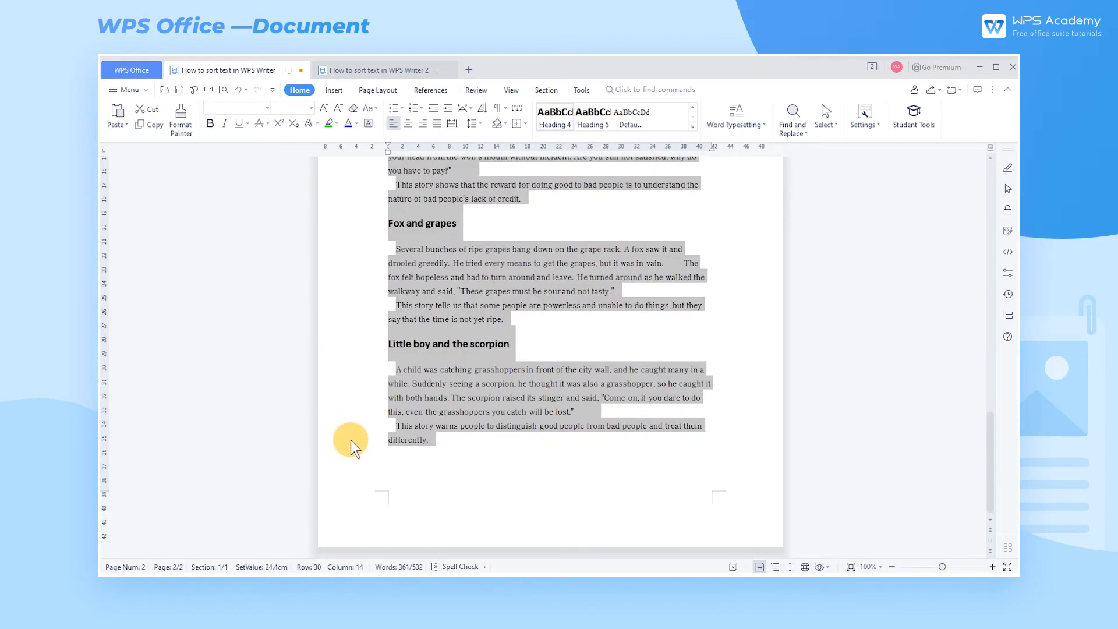
Sort the fables alphabetically by heading, then switch to the sales records document.
click(483, 108)
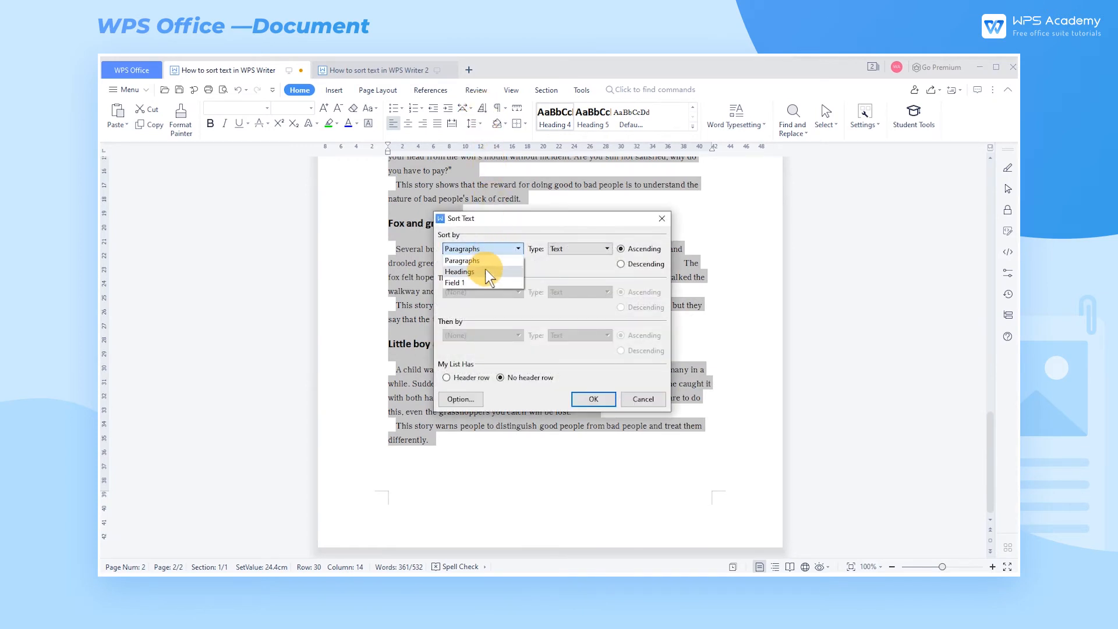
click(459, 272)
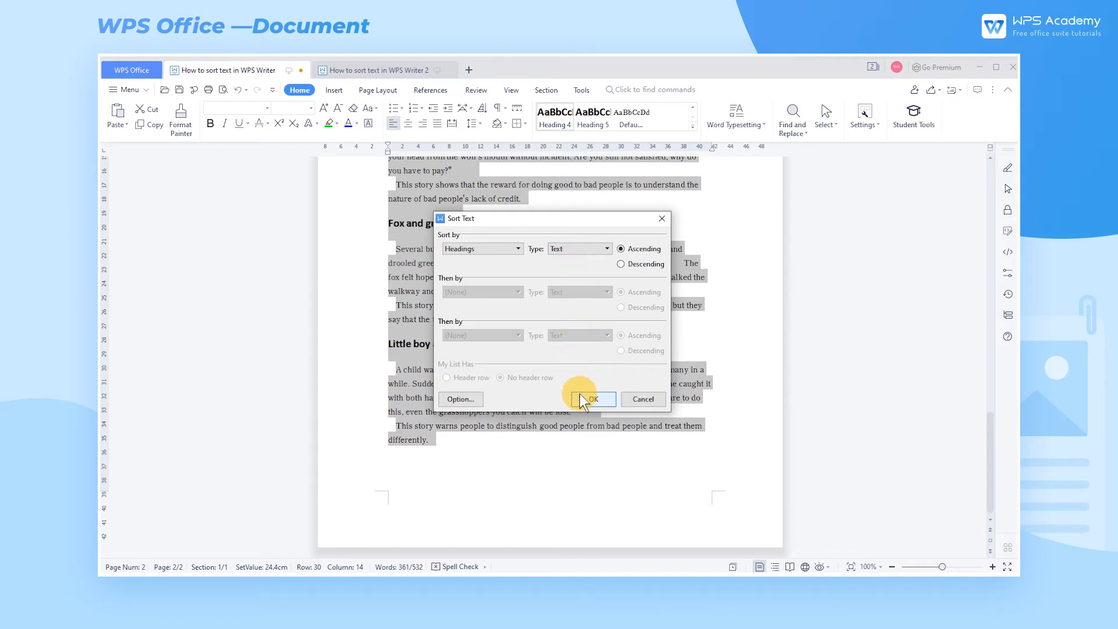
click(587, 398)
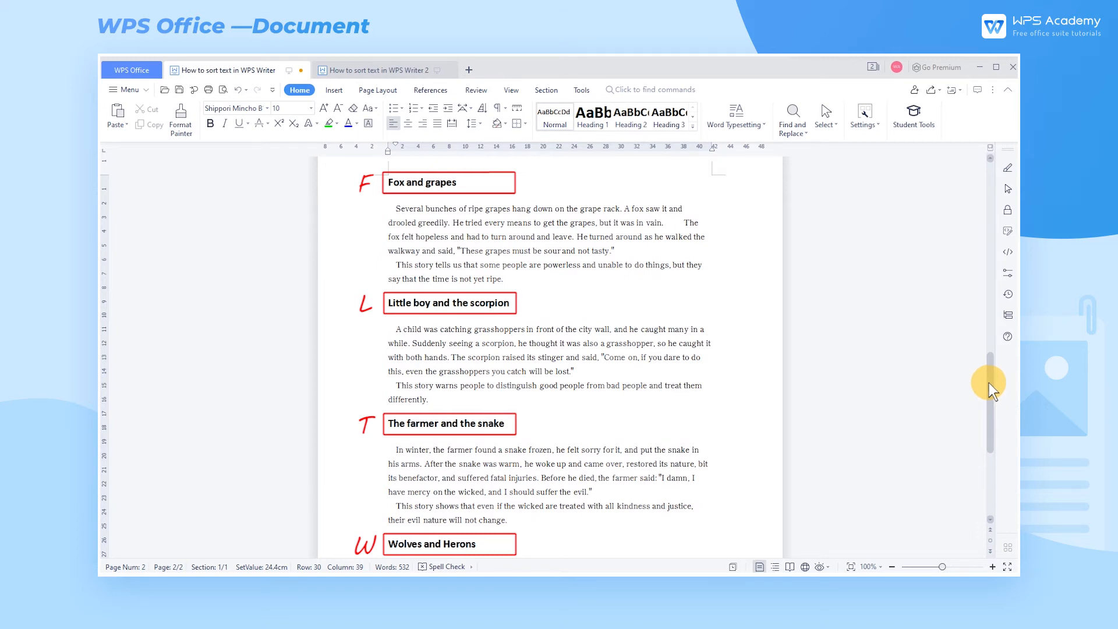
click(350, 70)
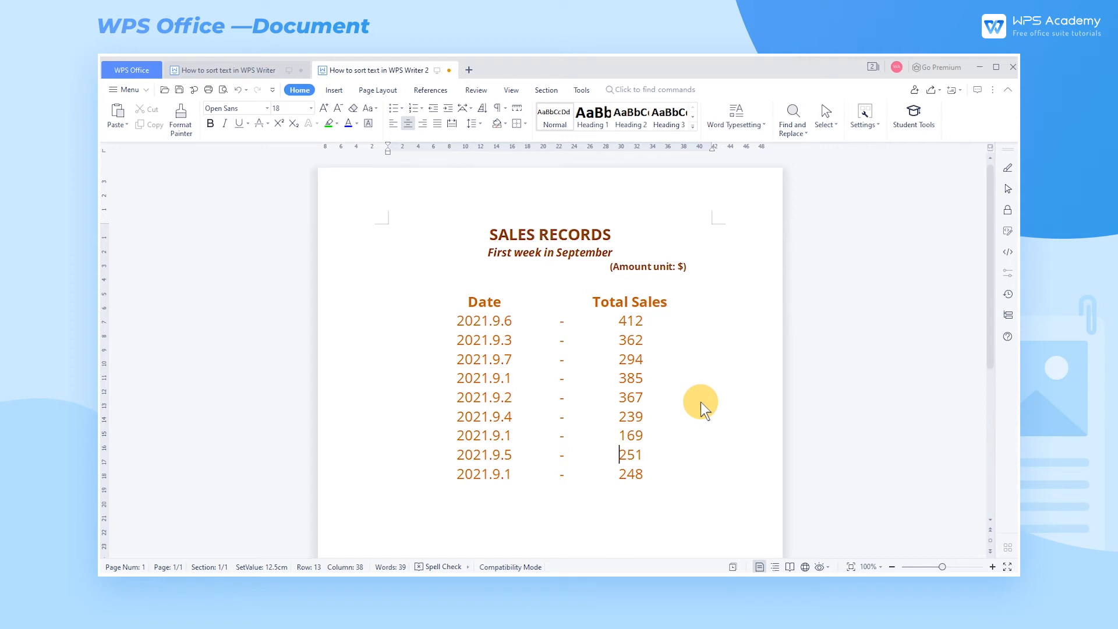
mouse_move(706, 478)
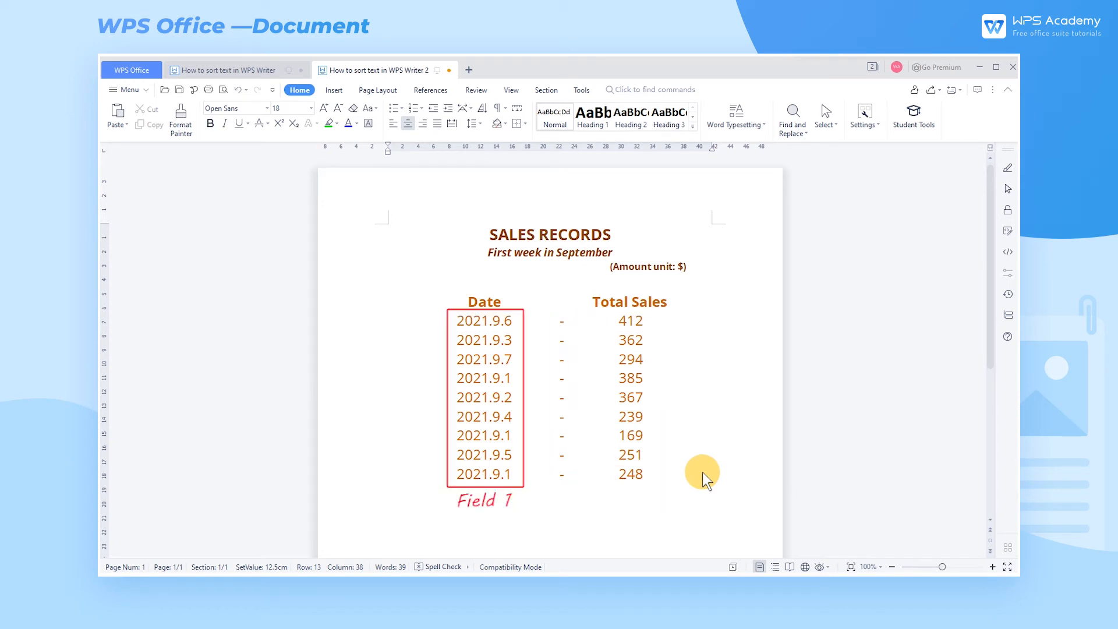
mouse_move(684, 456)
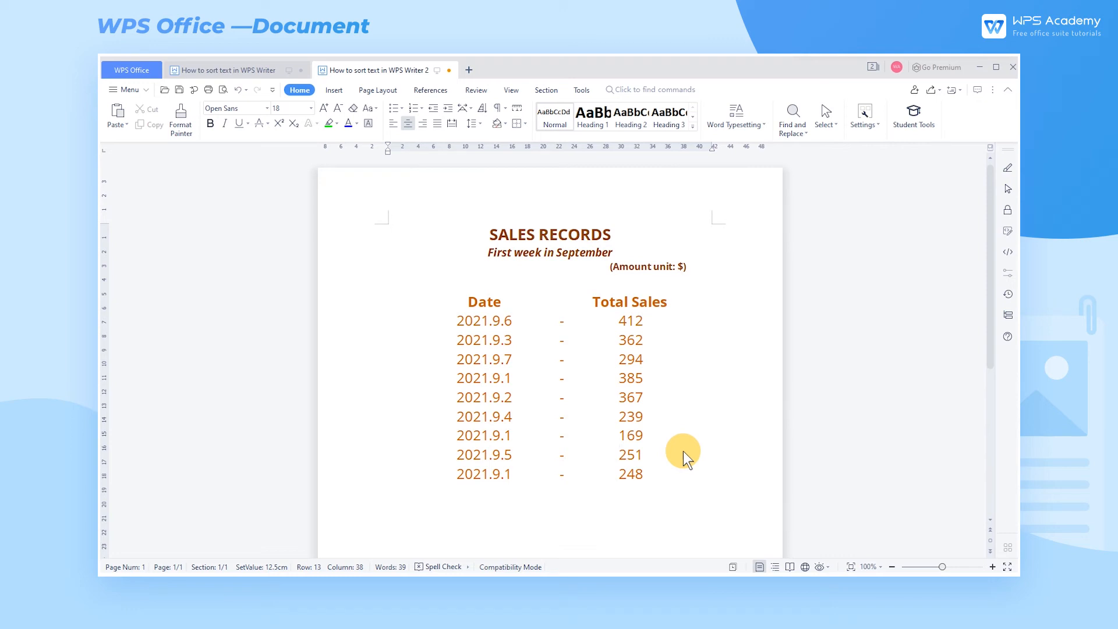
mouse_move(650, 480)
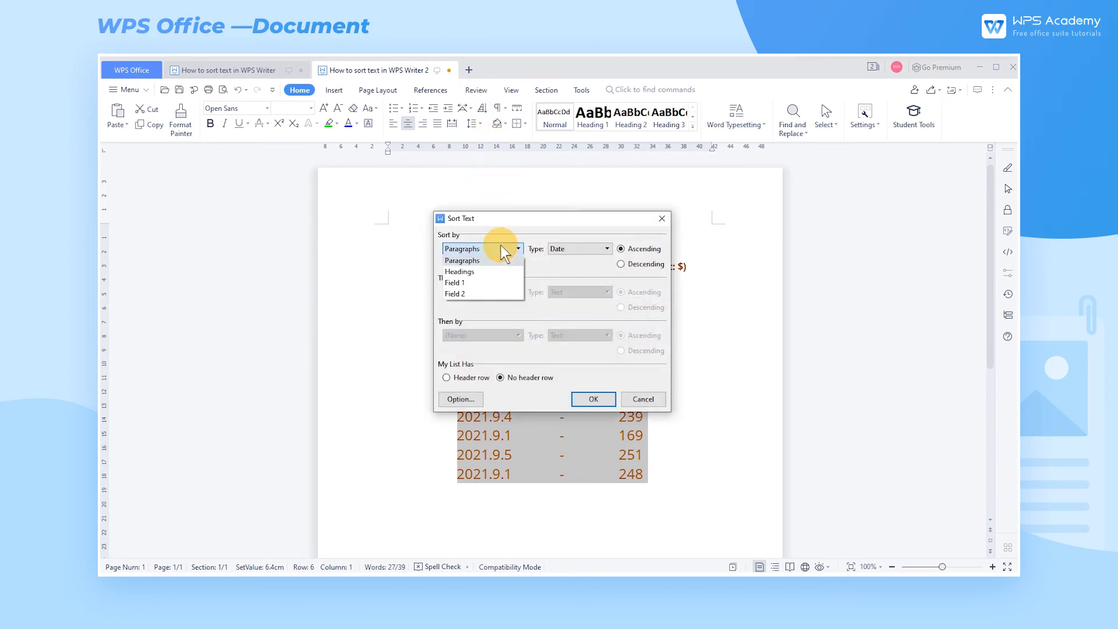
Sort the sales rows by date field ascending, then by total sales ascending.
click(454, 282)
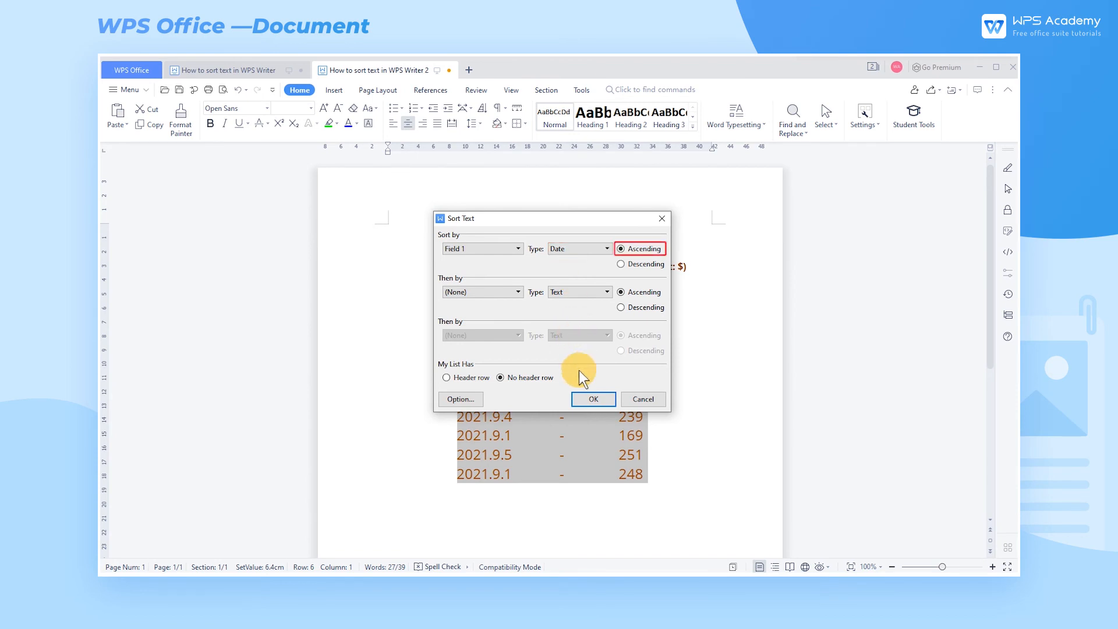
click(592, 398)
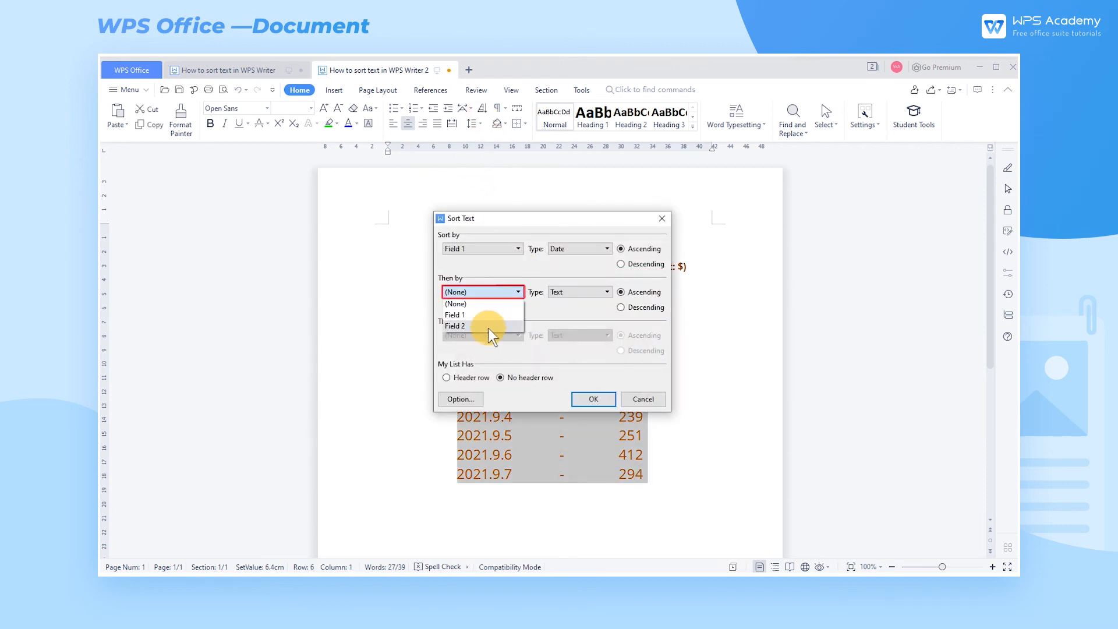
click(455, 326)
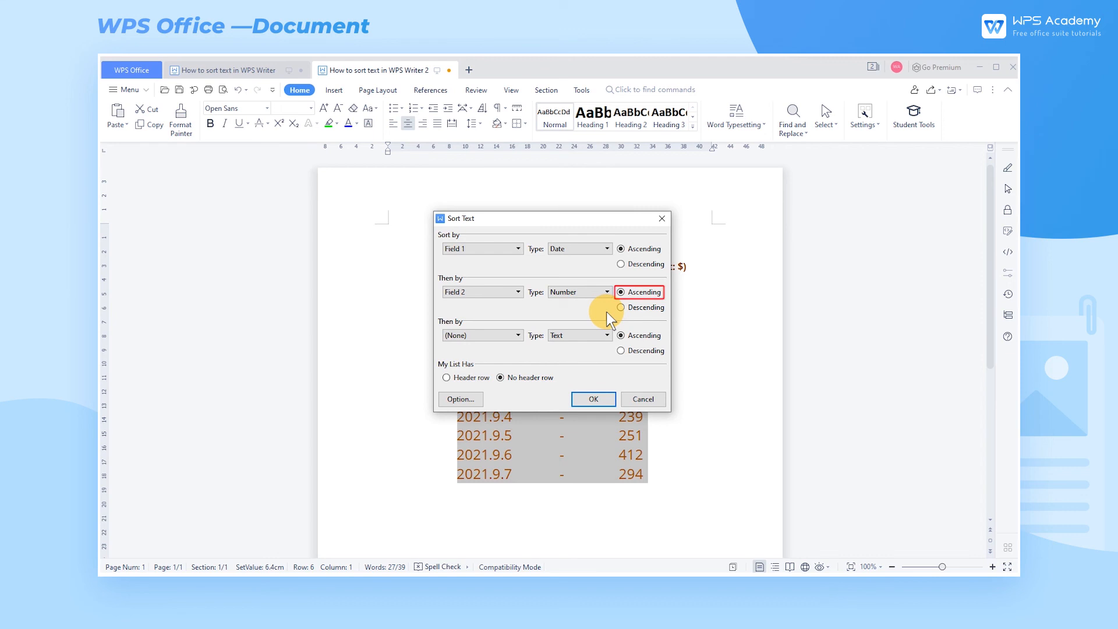
click(592, 398)
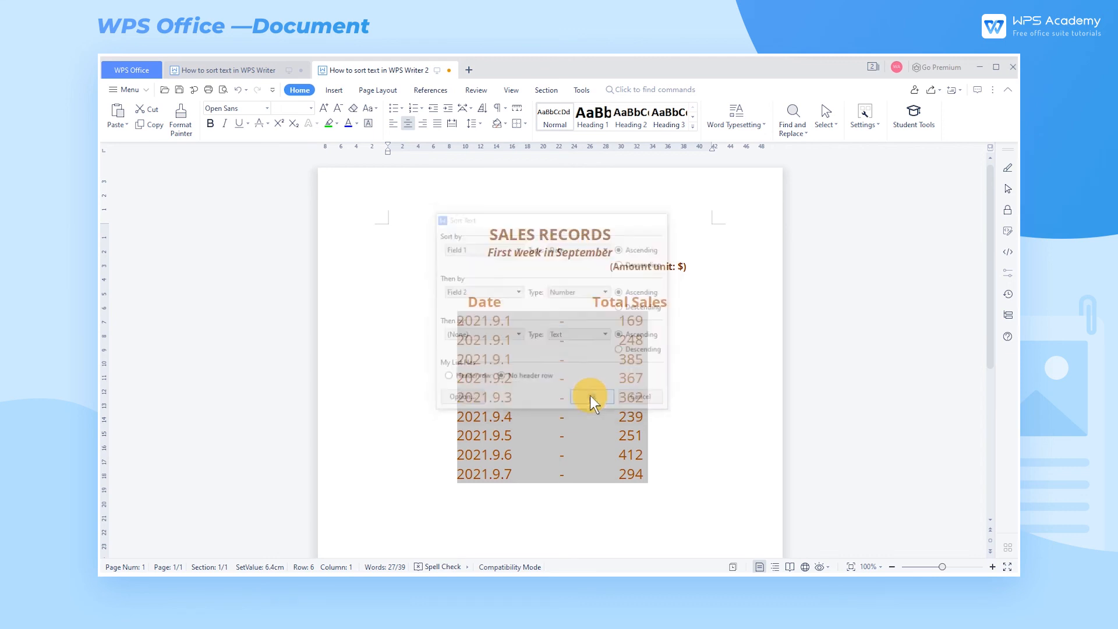